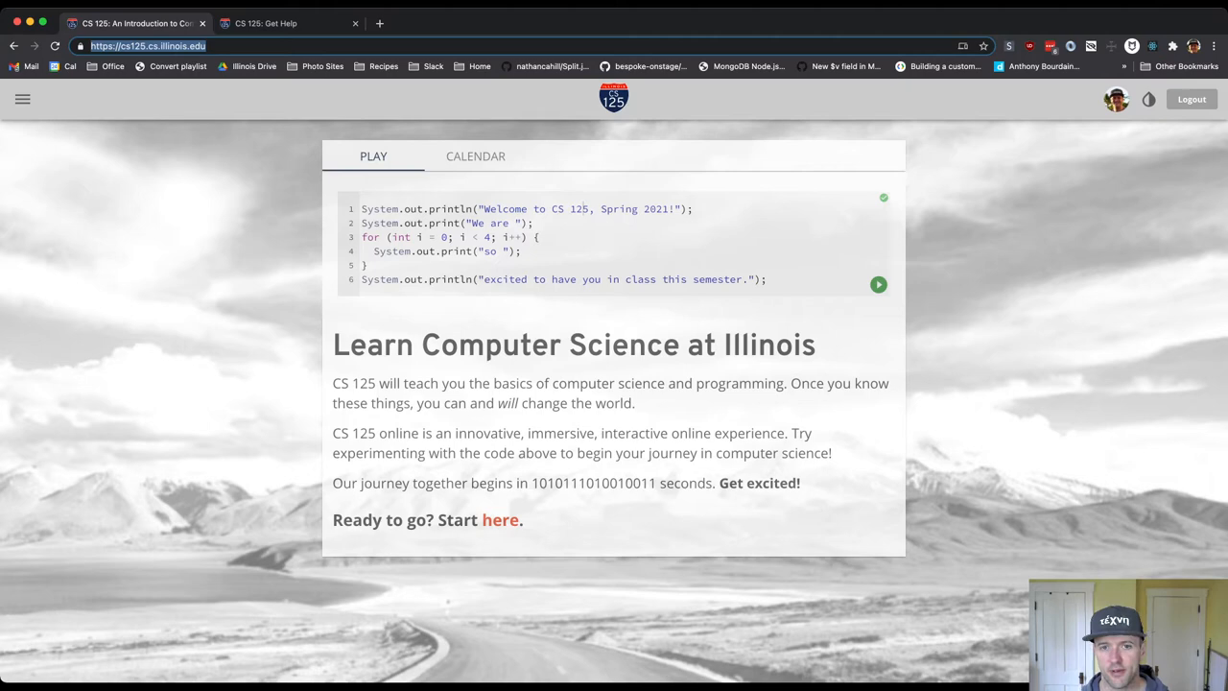
# View the course calendar and scroll through the week's scheduled events.
pyautogui.click(476, 156)
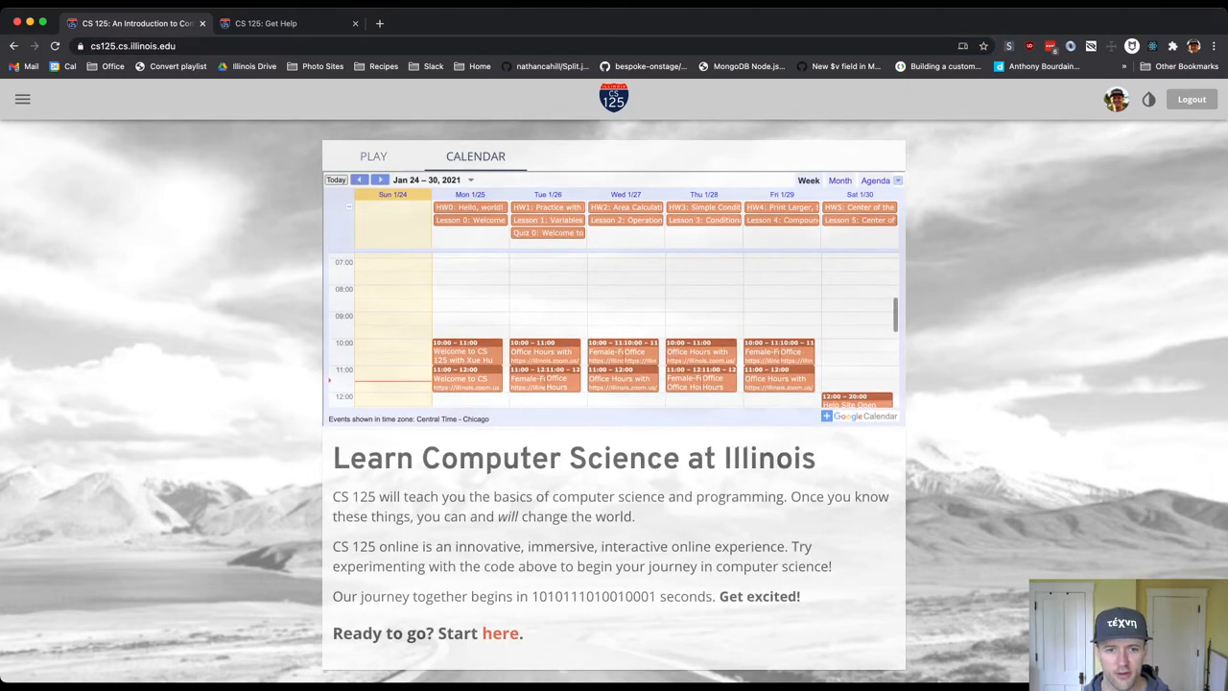
pyautogui.scroll(-3)
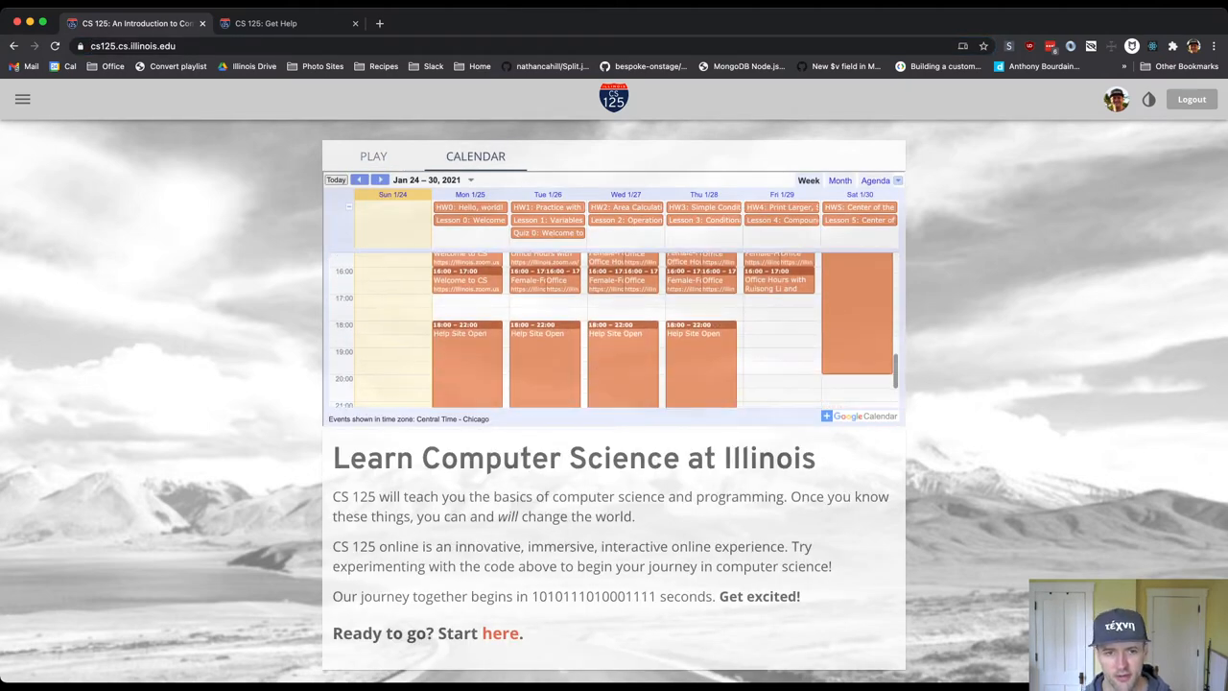
pyautogui.scroll(-3)
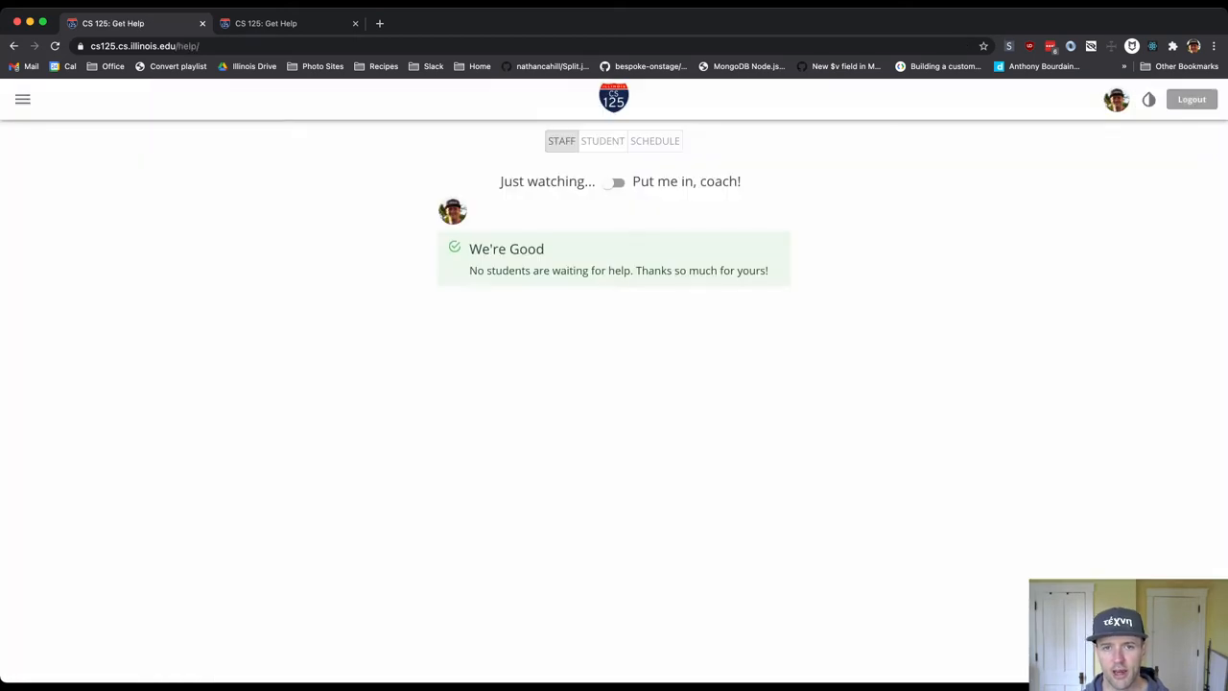
# From the Student side, submit the help request 'I'm struggling with HW0'.
pyautogui.click(602, 141)
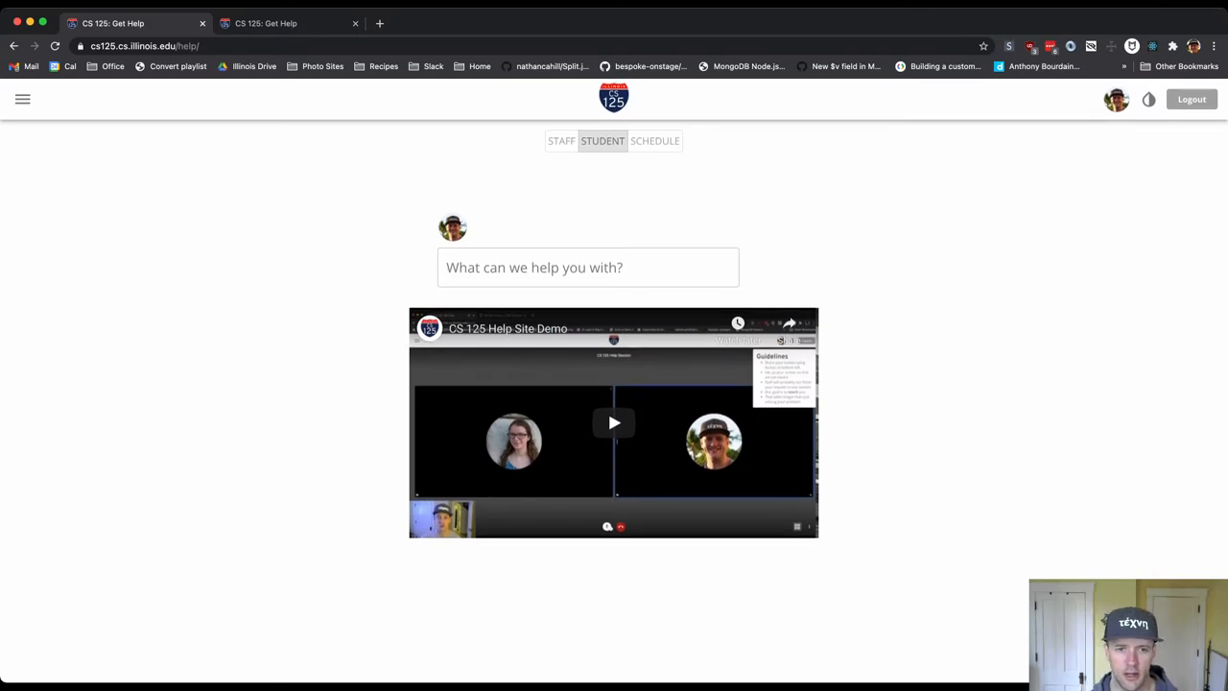
pyautogui.write("I' ne")
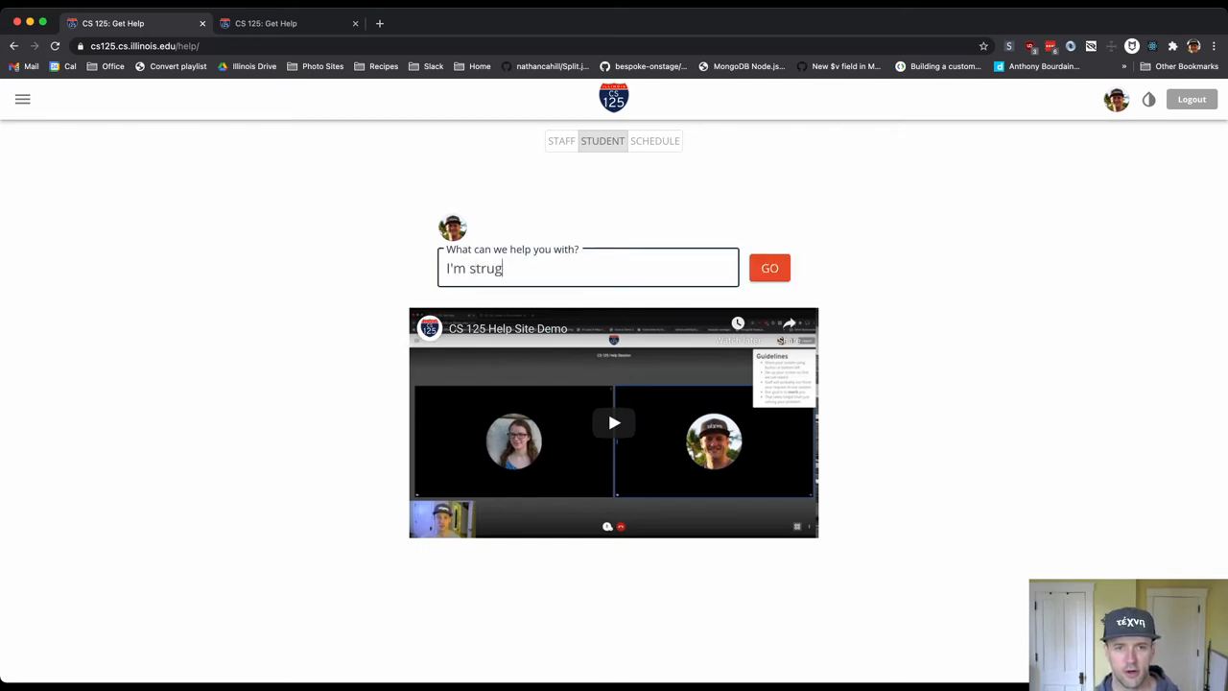
pyautogui.write('gling with HW0')
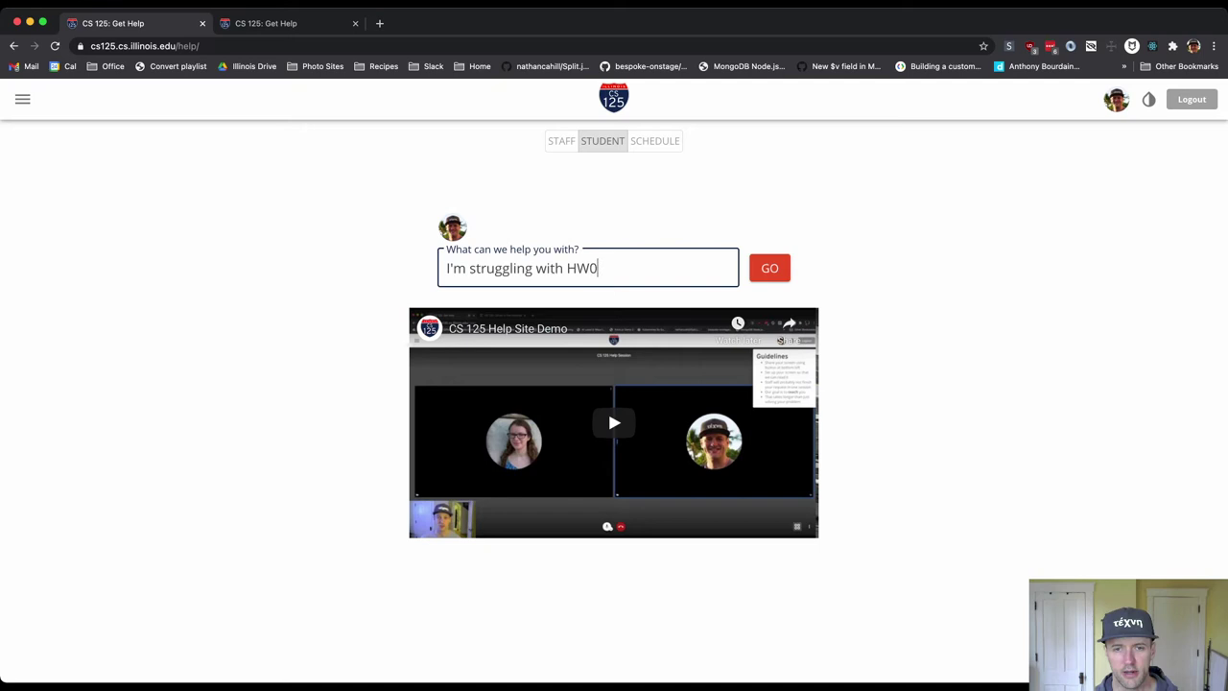
pyautogui.click(768, 269)
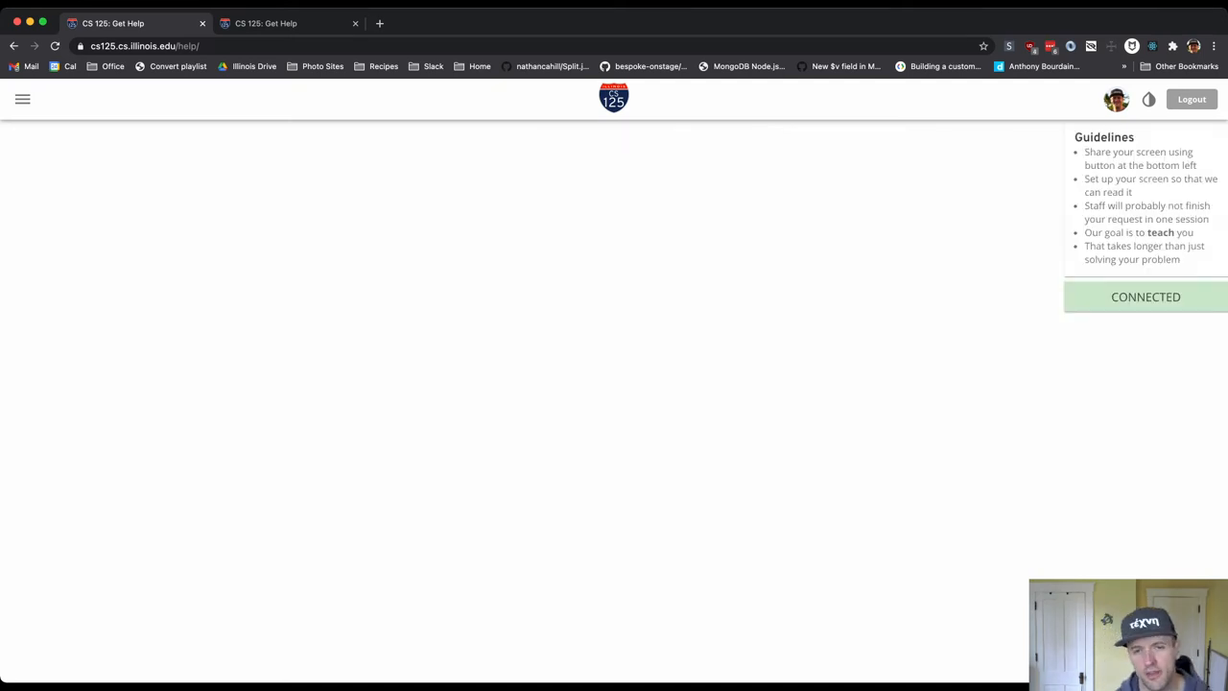